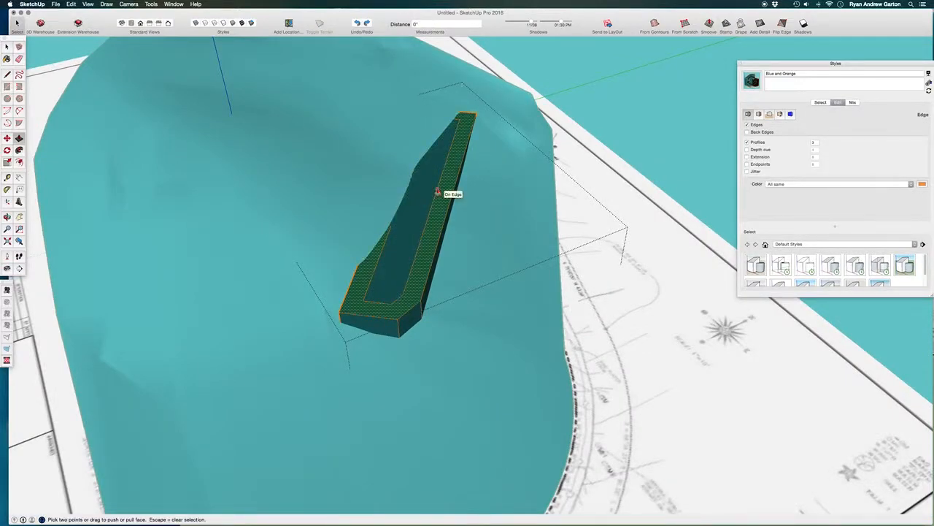
# Extrude the building footprint upward into a solid block above the terrain hill
pyautogui.moveTo(438, 193); pyautogui.dragTo(441, 174)
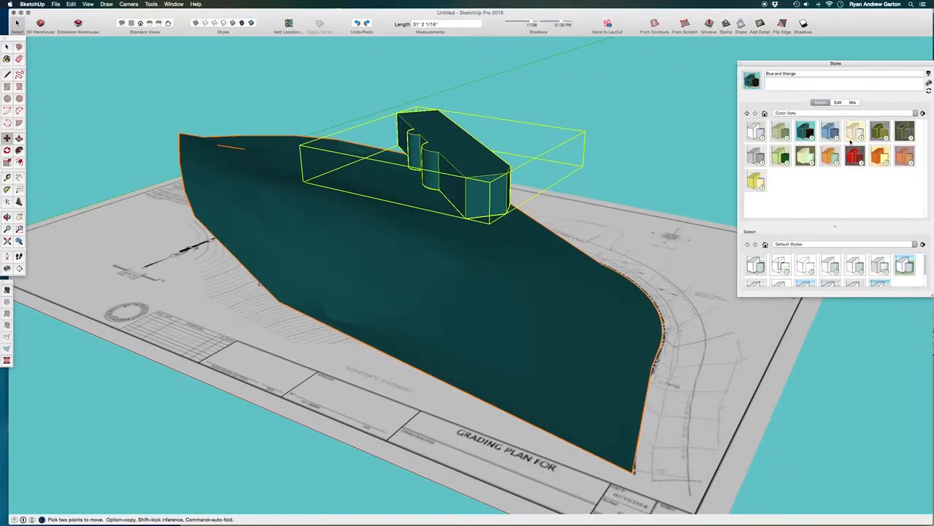
# Switch the Styles tray to the Default Styles collection and apply one of its styles to the model
pyautogui.click(917, 114)
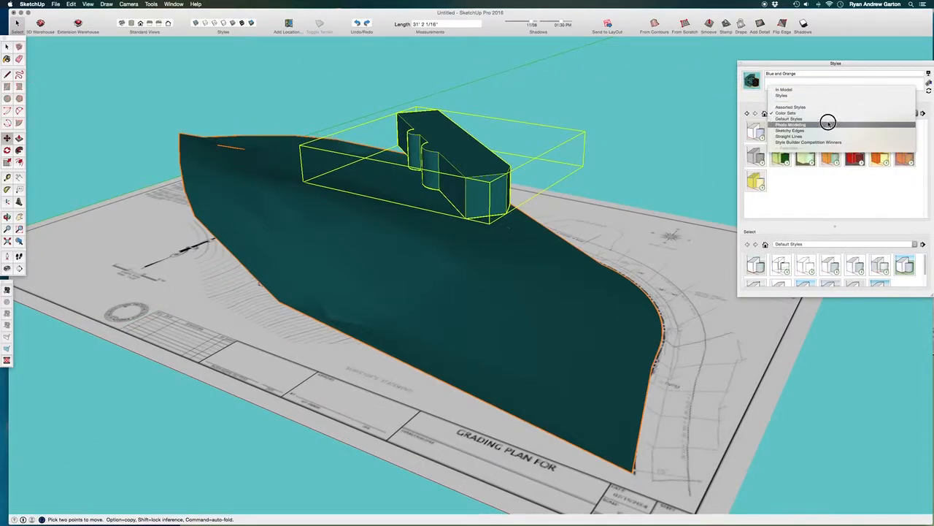
pyautogui.click(795, 118)
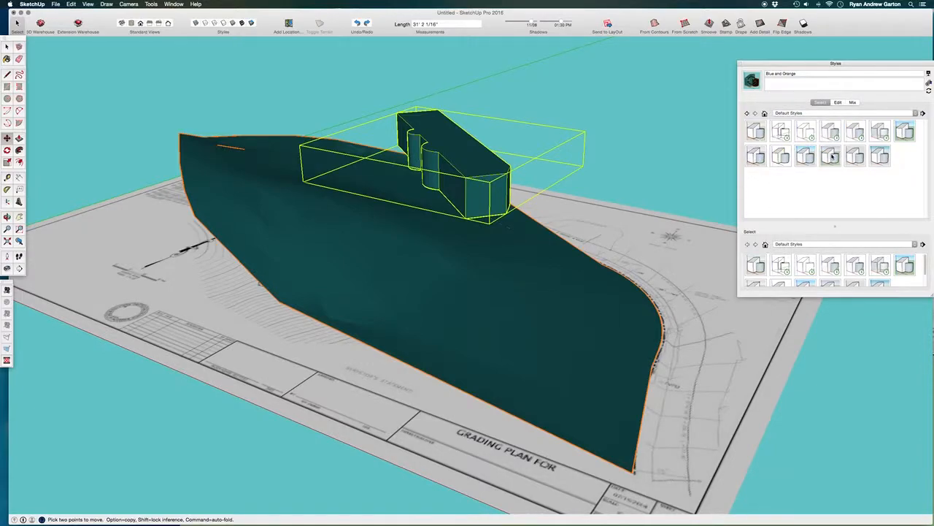
pyautogui.click(826, 153)
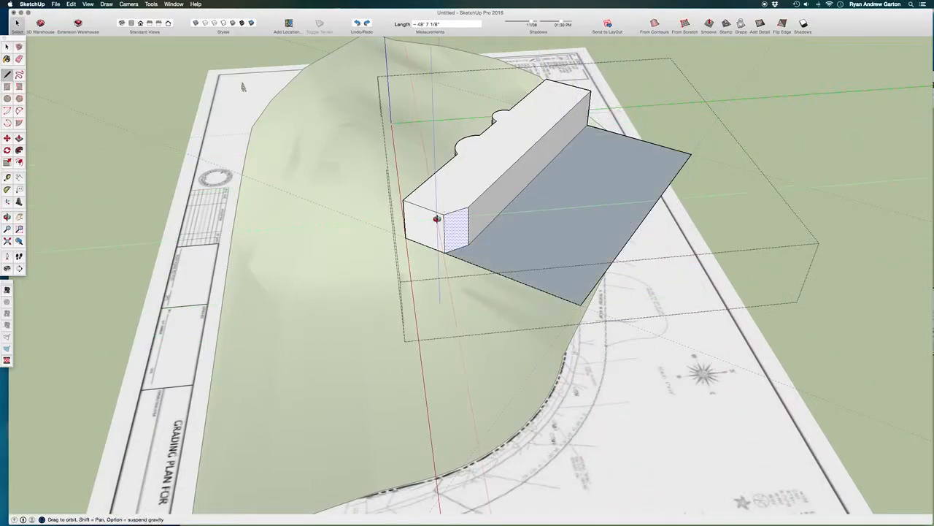
# Orbit out to view the white-shaded hill with the building and hovering yard slab
pyautogui.moveTo(438, 219); pyautogui.dragTo(573, 251)
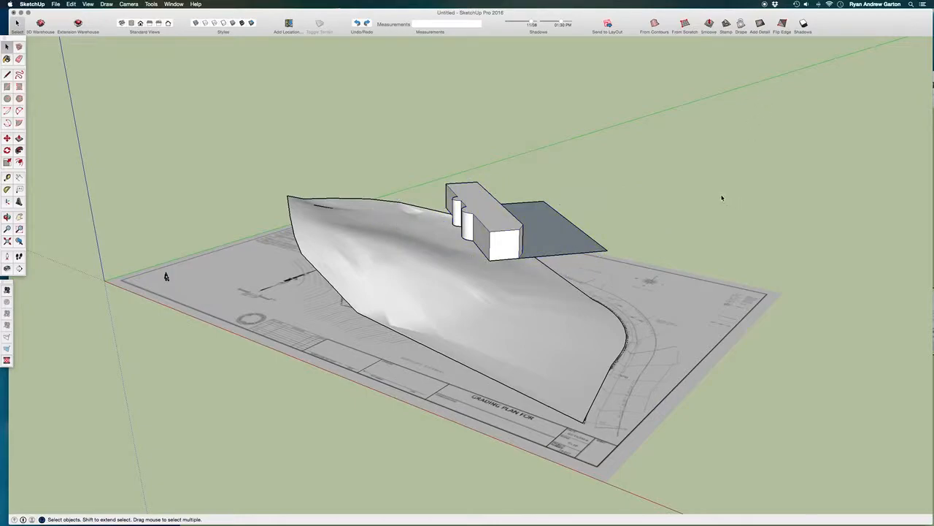
# Stamp the building and yard slab onto the hill mesh with a Sandbox Stamp offset of 3
pyautogui.click(726, 23)
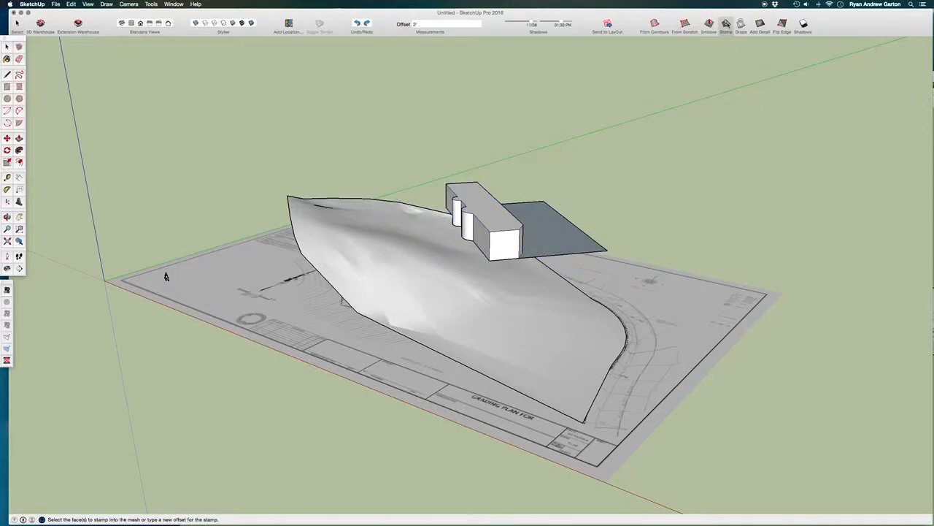
pyautogui.click(504, 234)
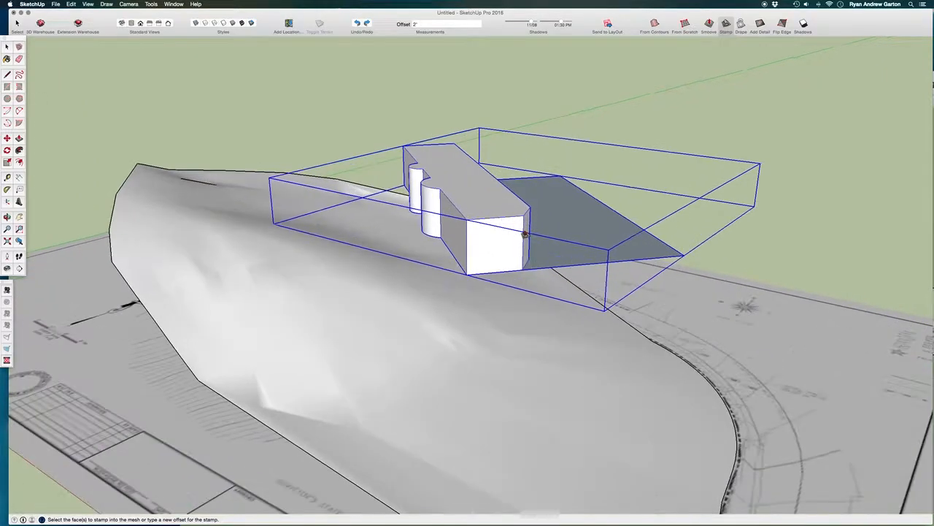
pyautogui.moveTo(503, 228)
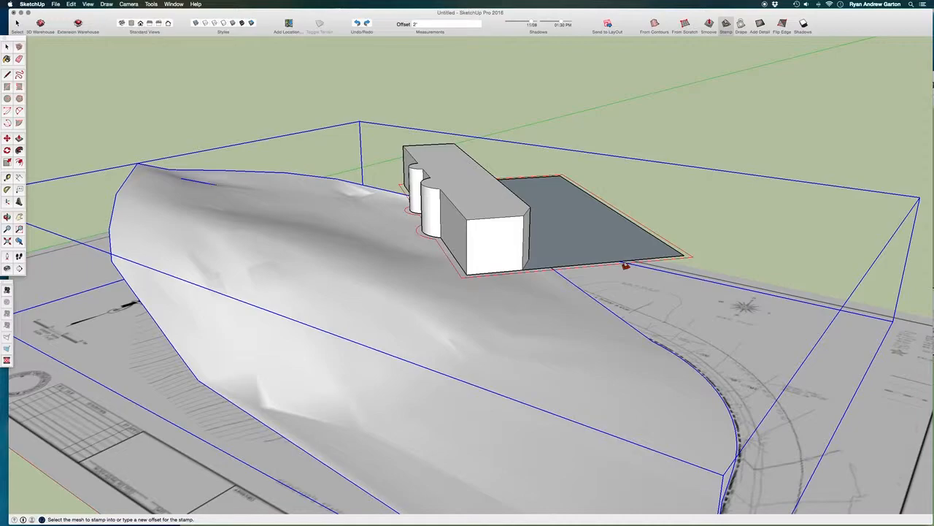
pyautogui.write('3')
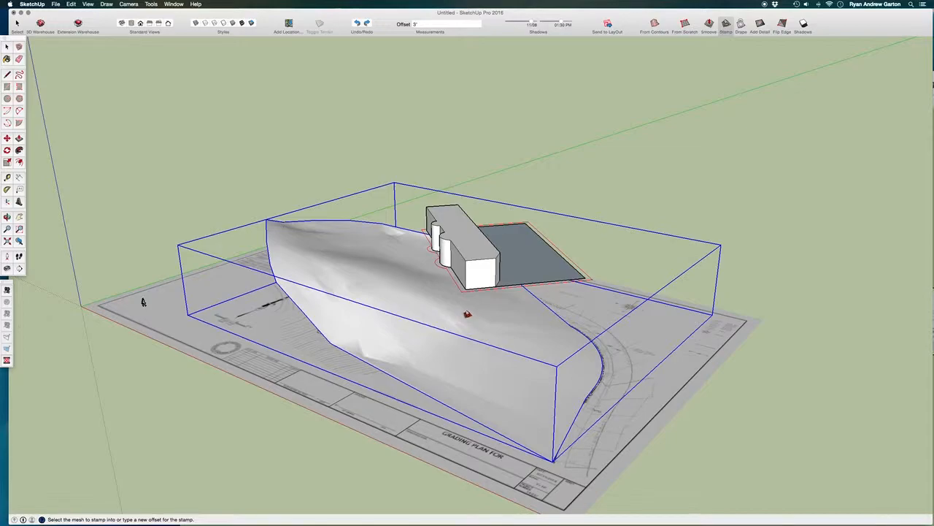
pyautogui.click(467, 314)
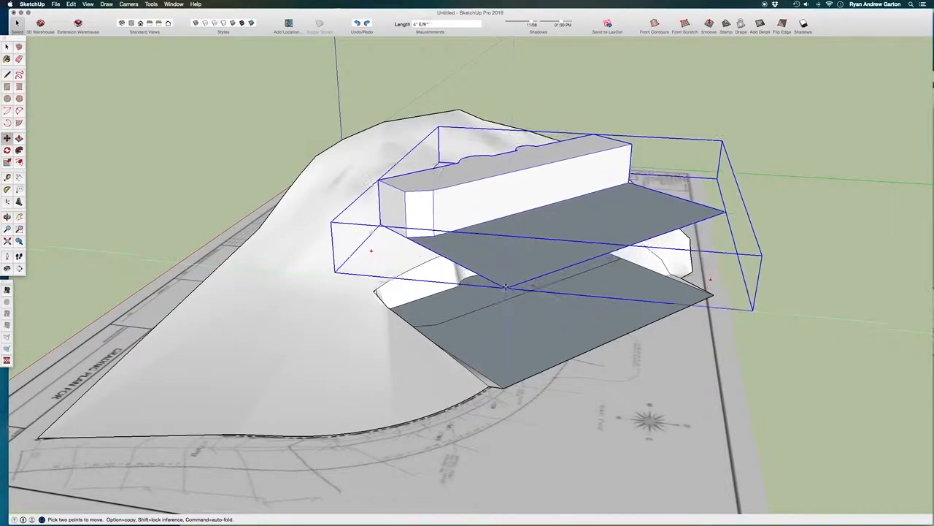
# Lower the stamped pad so the block and slab seat down into the hill
pyautogui.moveTo(506, 286); pyautogui.dragTo(514, 358)
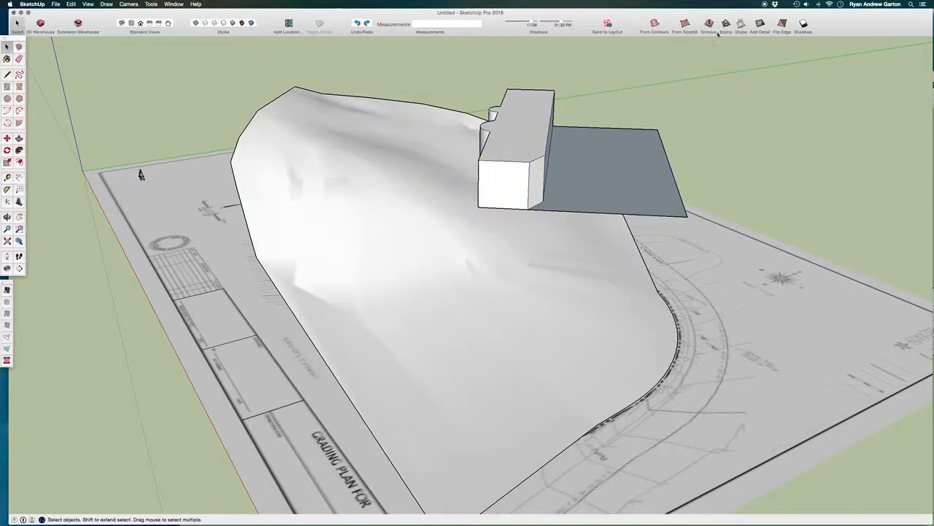
# Restart the Sandbox Stamp tool for a new stamp of the footprint
pyautogui.click(718, 25)
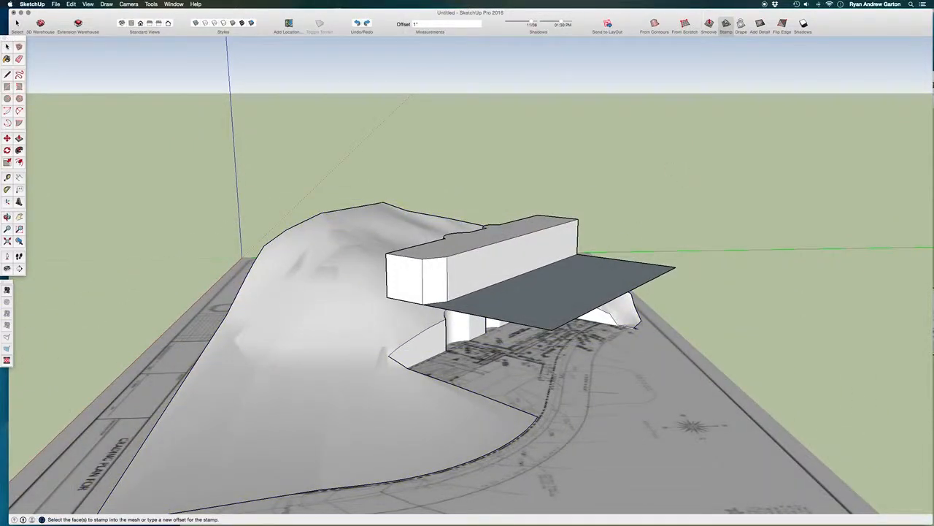
# Pick the building and slab group as the stamp shape and inspect its cut in the hill from several sides
pyautogui.click(6, 138)
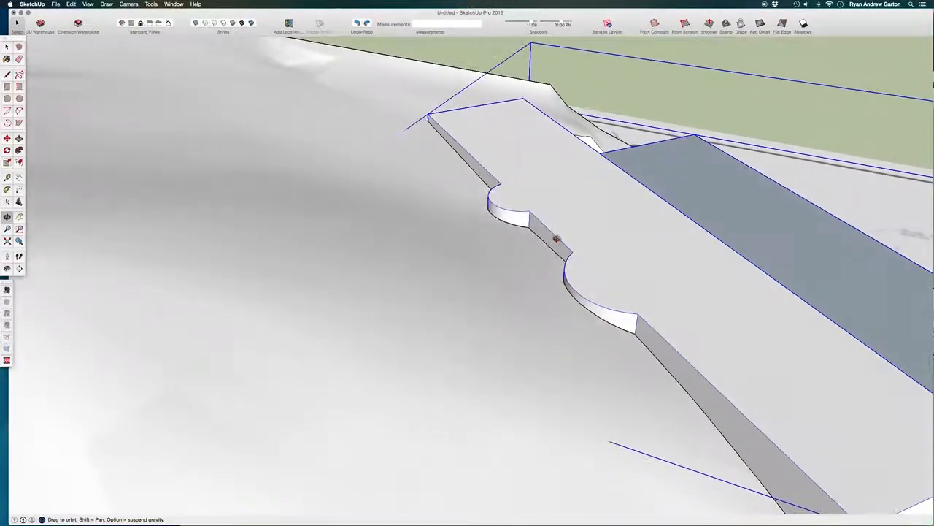
pyautogui.moveTo(555, 241); pyautogui.dragTo(450, 219)
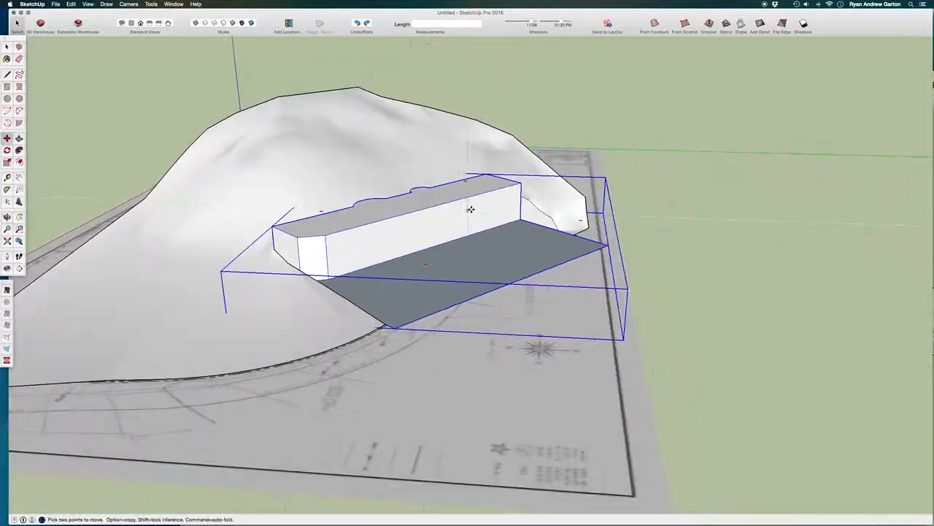
pyautogui.moveTo(470, 210); pyautogui.dragTo(353, 210)
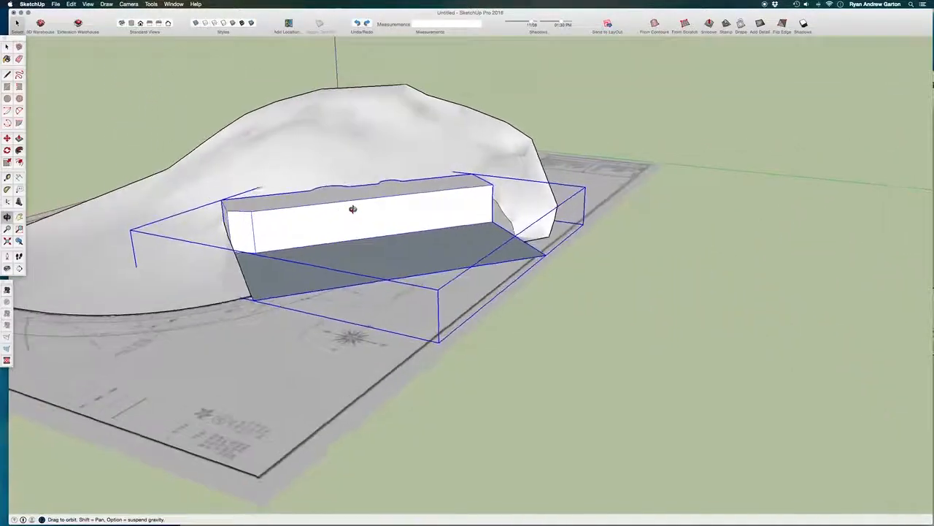
pyautogui.moveTo(353, 210); pyautogui.dragTo(500, 196)
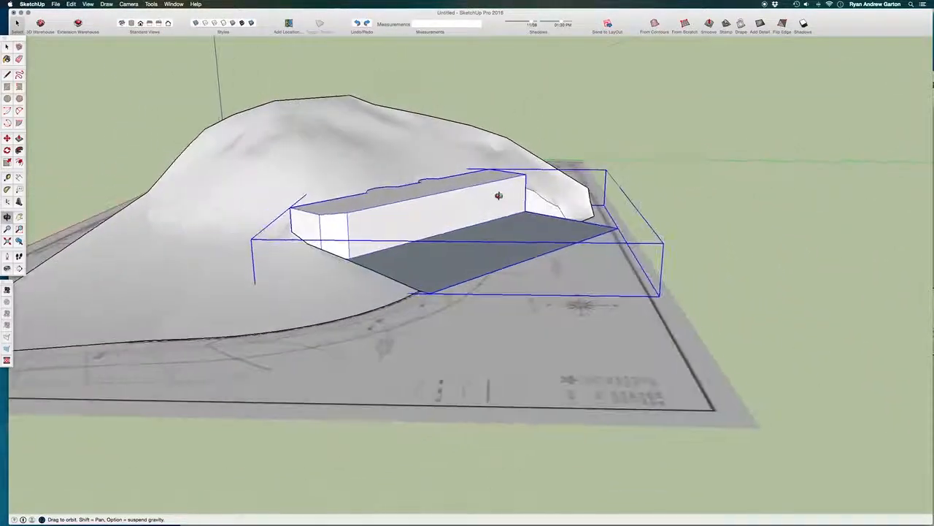